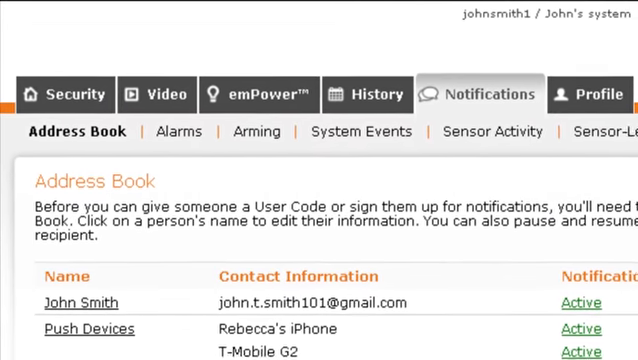
Begin a new Address Book contact with first name Jane and last name Doe
left_click(76, 132)
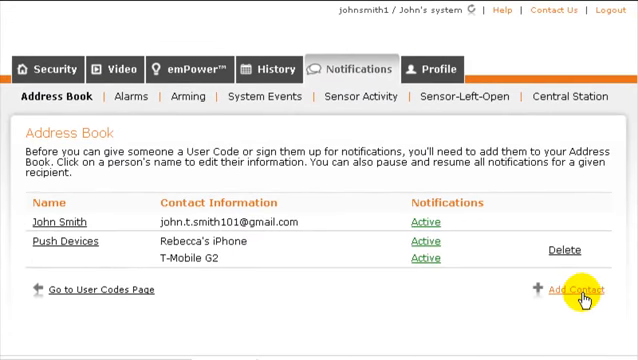
left_click(562, 290)
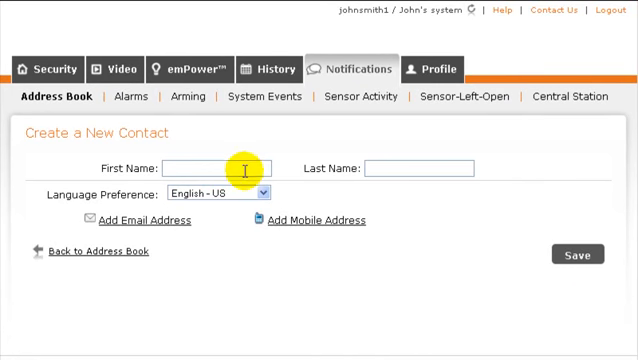
type("Jane")
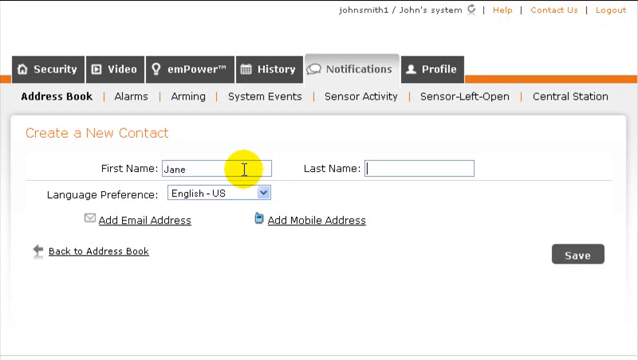
type("Doe")
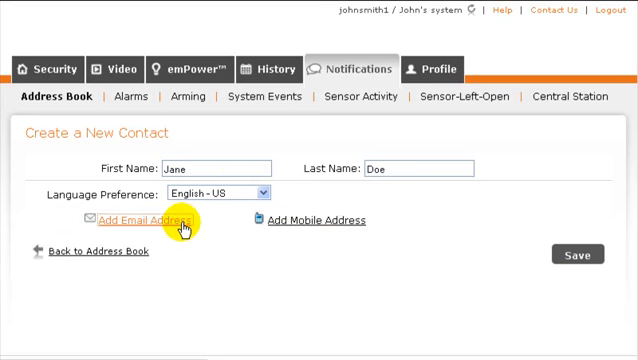
left_click(132, 222)
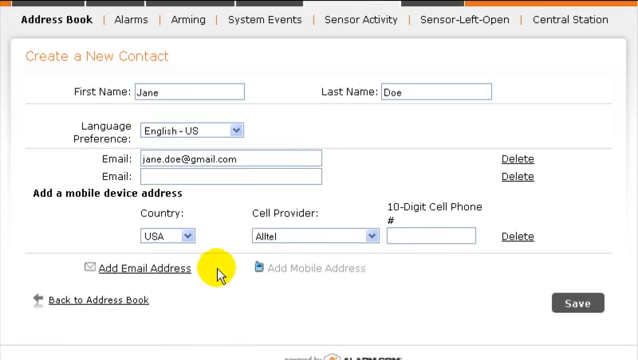
type("1234567890@")
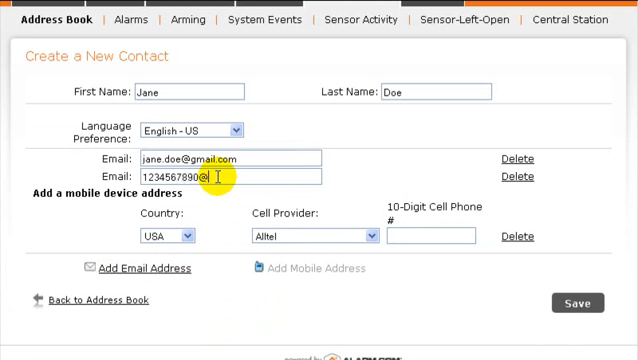
type("messaging")
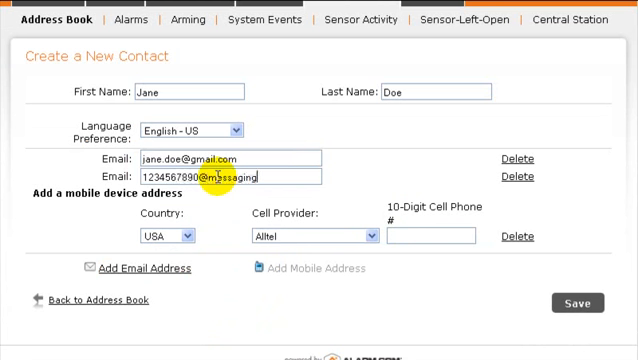
type(".nextel.com")
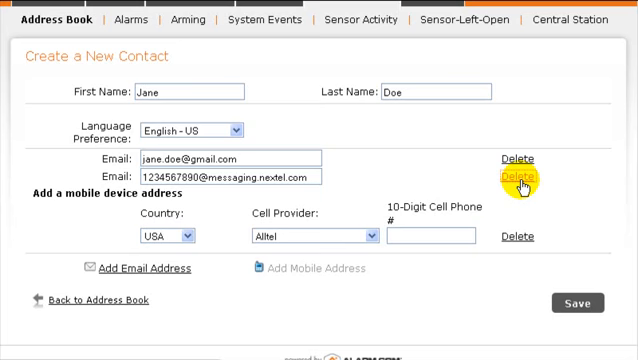
left_click(532, 176)
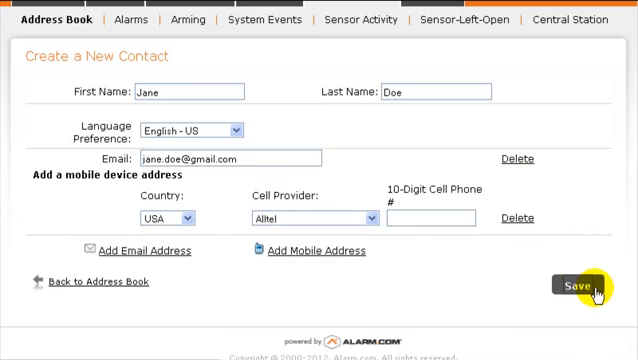
Save Jane Doe so she appears in the Address Book with her email
left_click(578, 286)
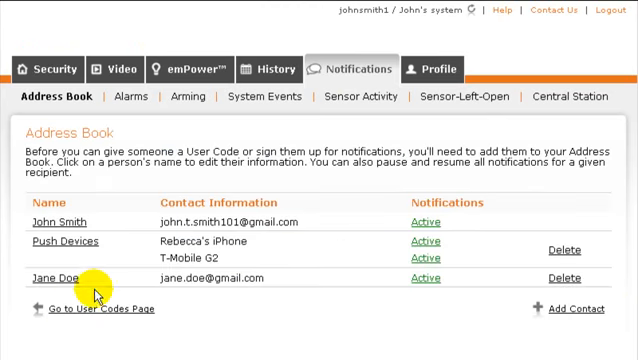
mouse_move(504, 312)
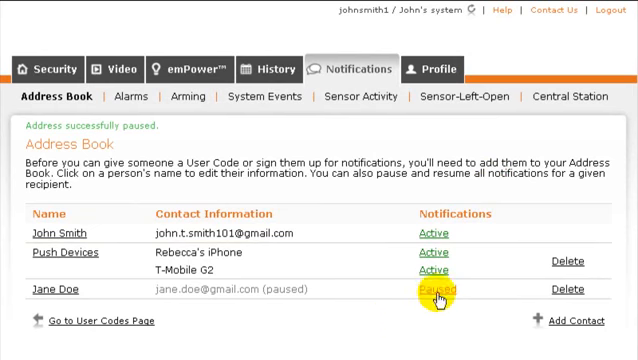
left_click(432, 288)
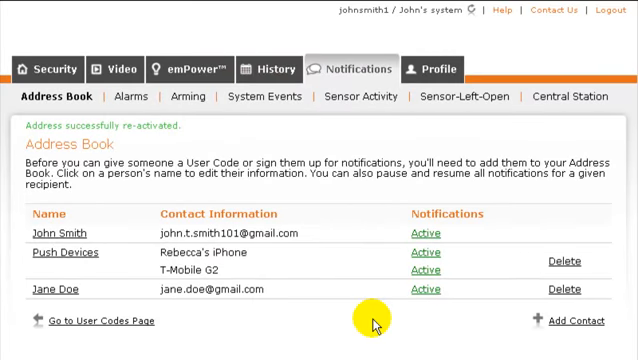
mouse_move(92, 320)
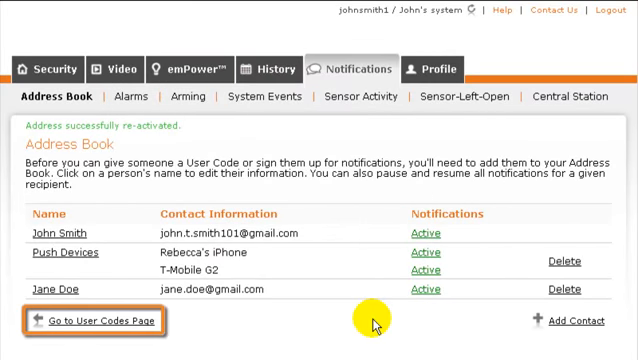